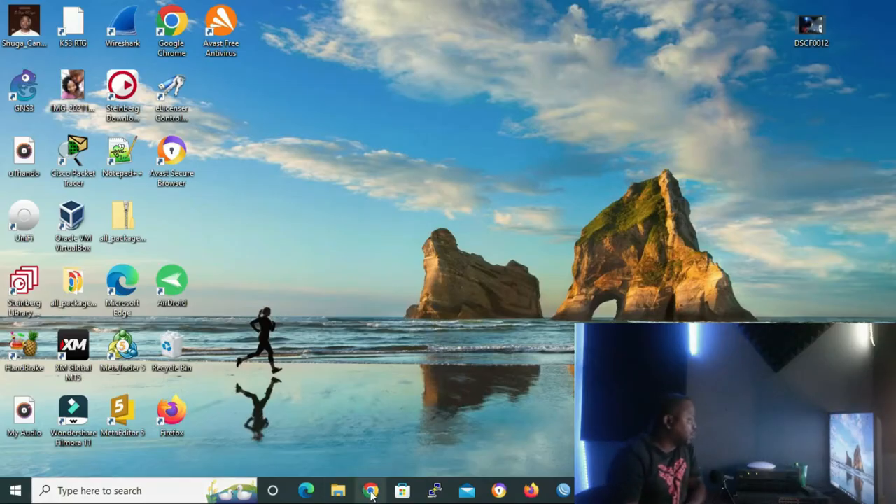
left_click(371, 490)
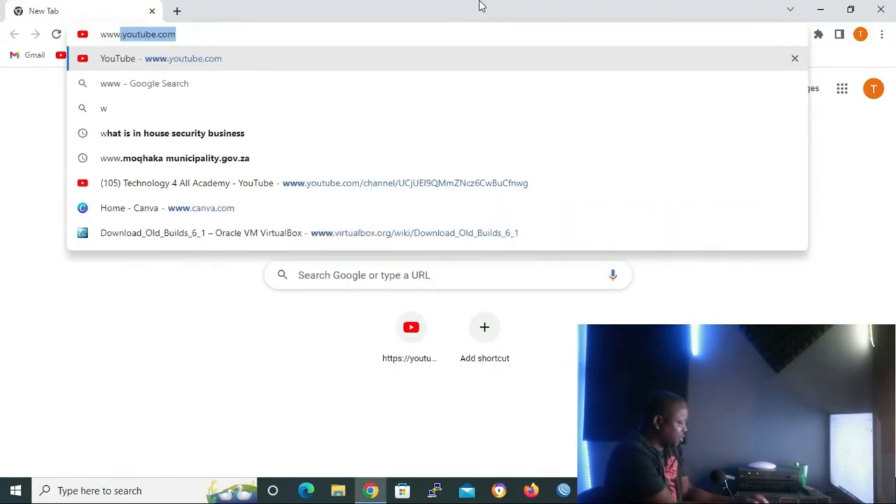
type("www.psira.co.za online")
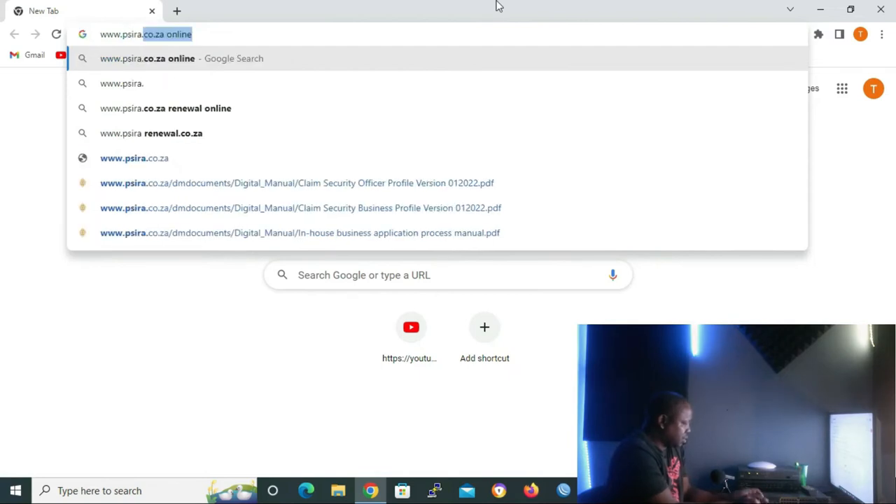
key("backspace")
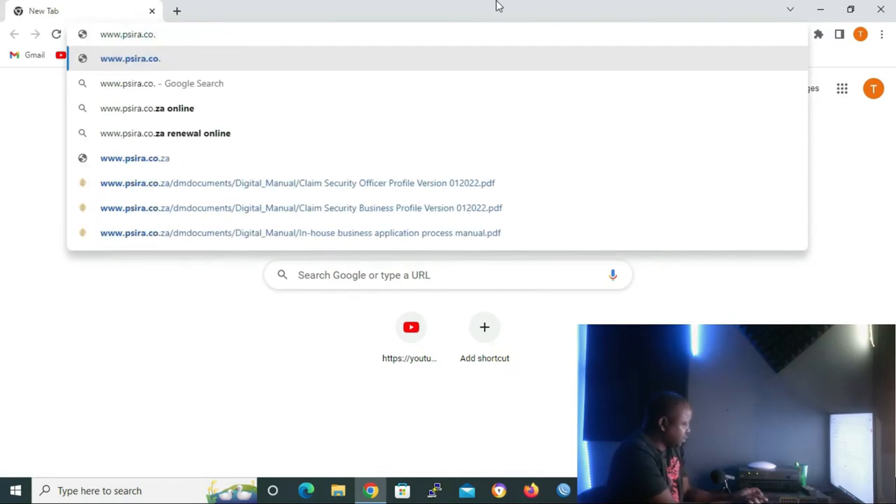
Load psira.co.za and bring the Online Services list with Individual Verification into view.
left_click(135, 157)
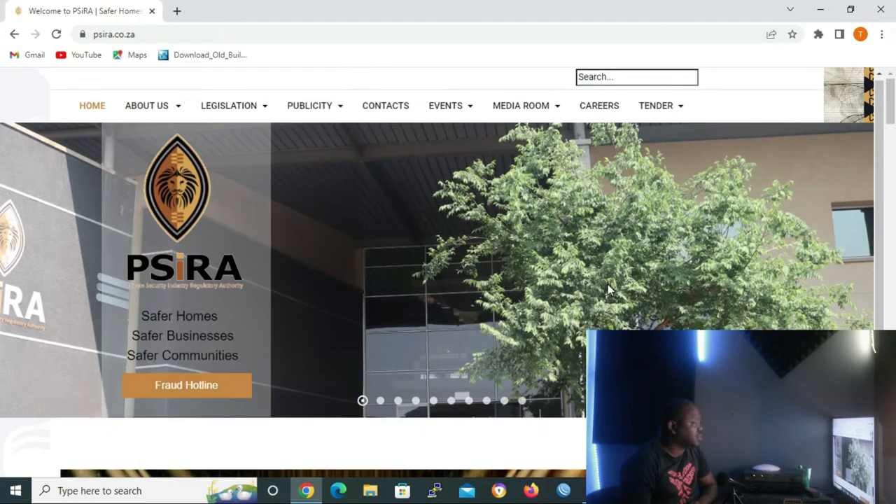
scroll("down", 3)
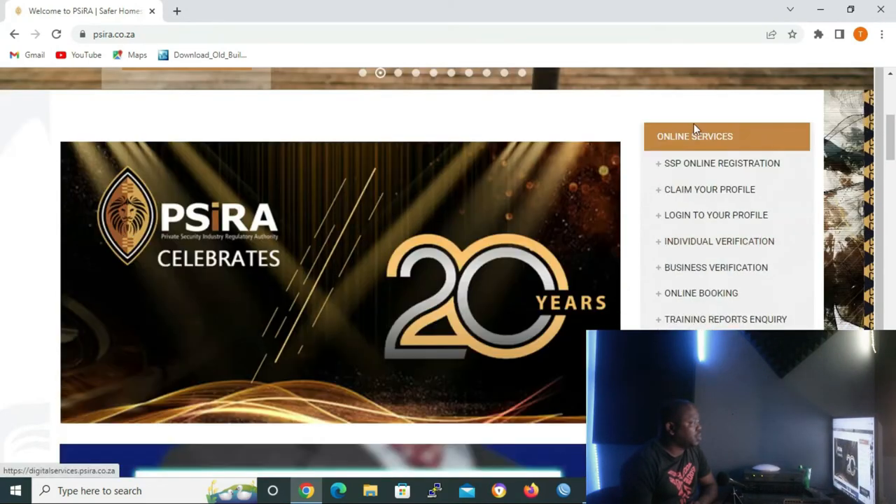
mouse_move(715, 266)
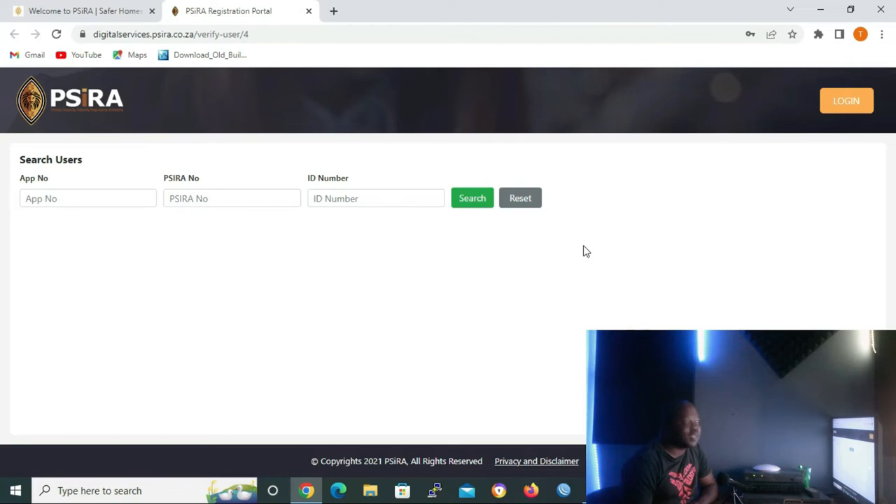
Search the officer's ID number, returning Registered status, grade D, expiry 25 Sep 2024.
left_click(375, 198)
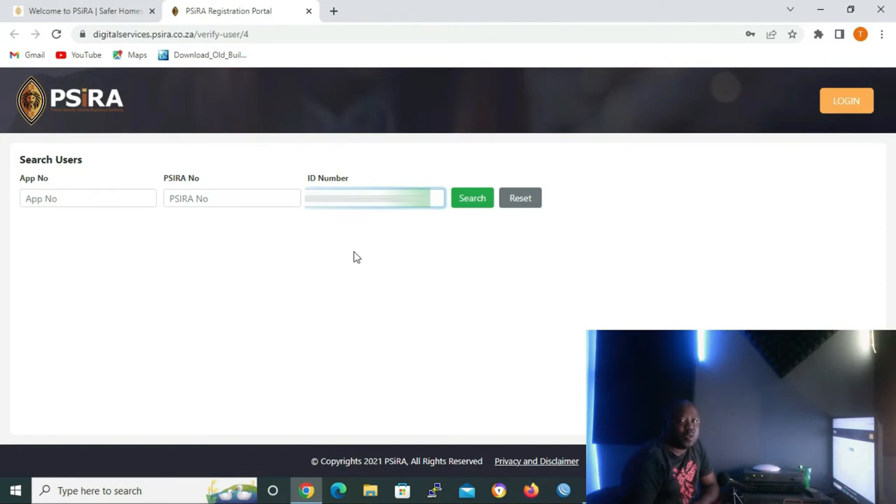
mouse_move(460, 221)
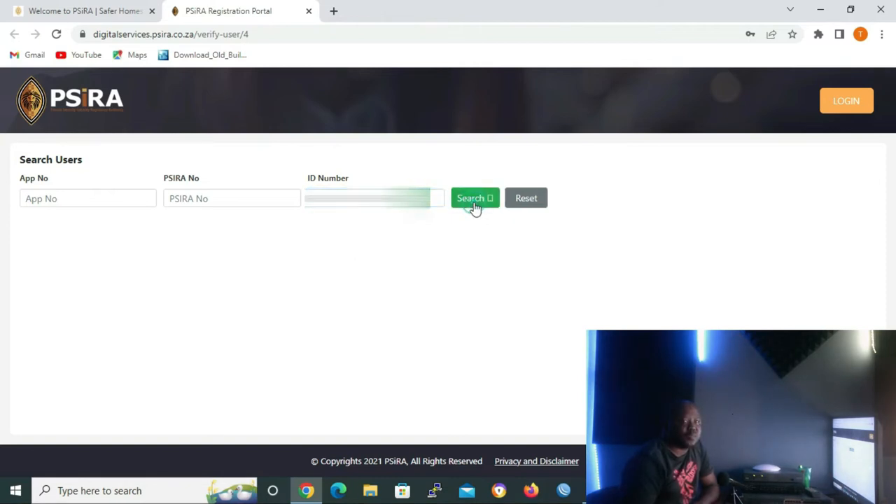
left_click(470, 199)
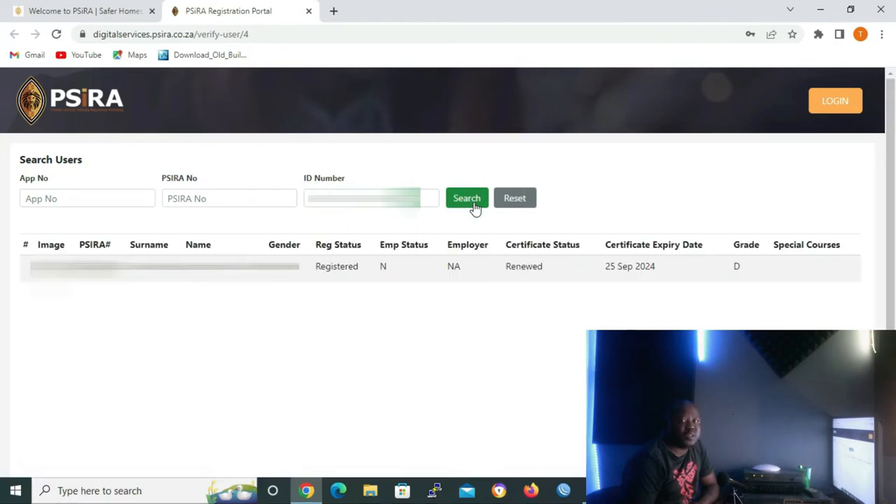
mouse_move(531, 299)
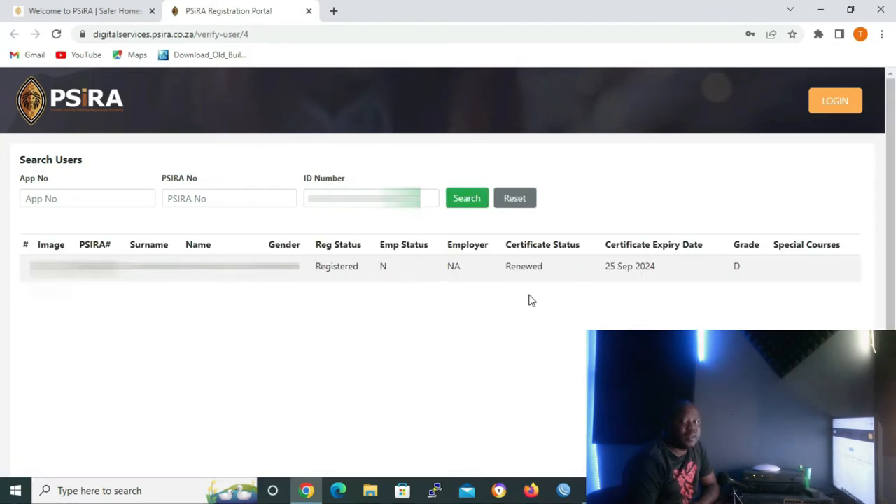
mouse_move(581, 278)
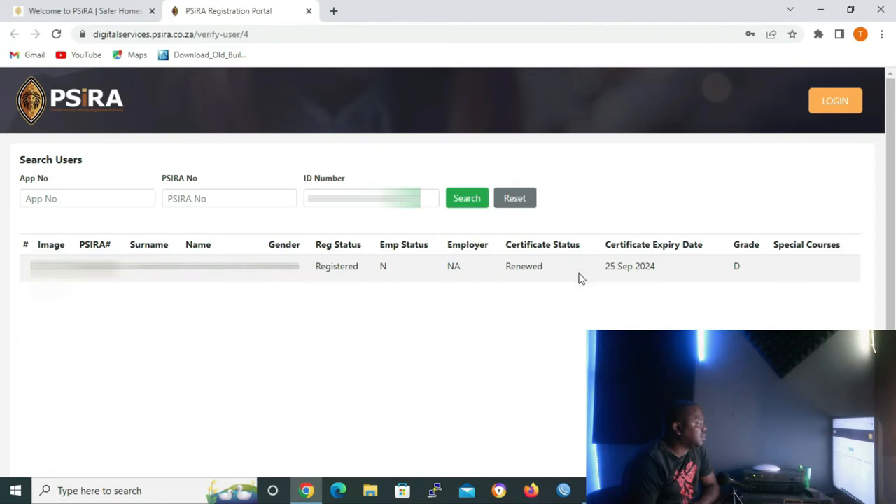
mouse_move(761, 290)
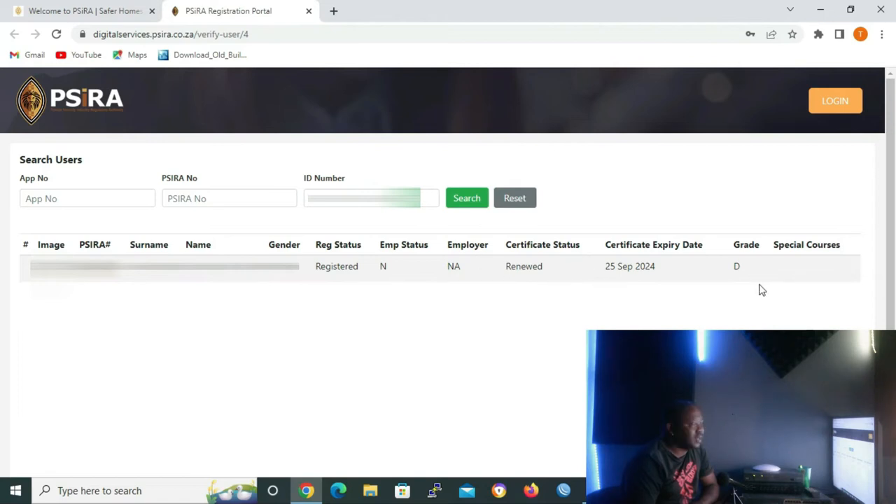
mouse_move(755, 287)
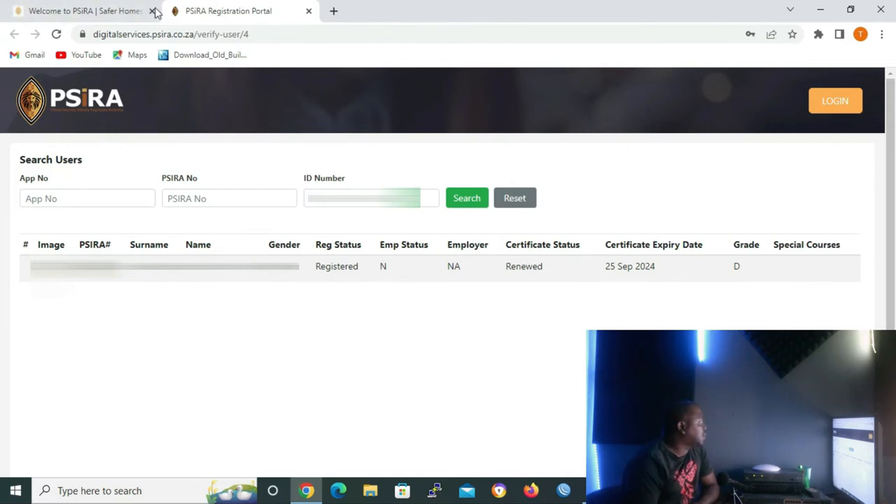
From the PSiRA site, reach the SSP Online Registration portal's LOGIN page.
left_click(77, 11)
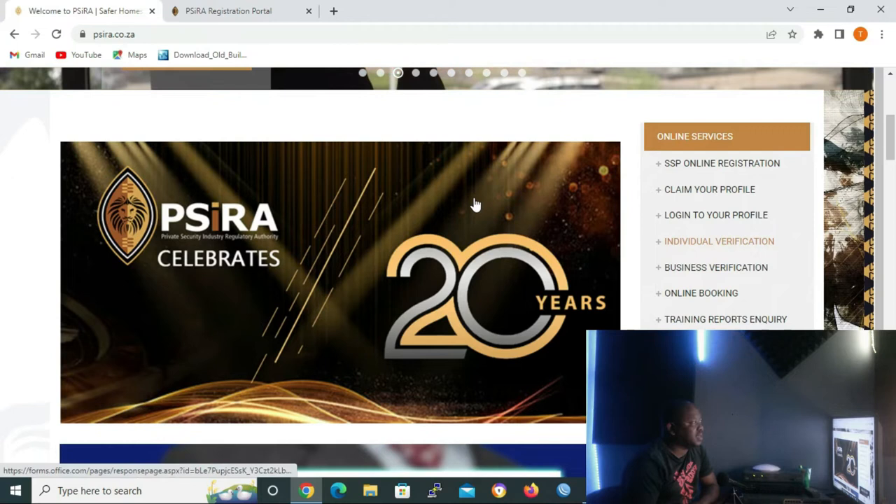
mouse_move(706, 171)
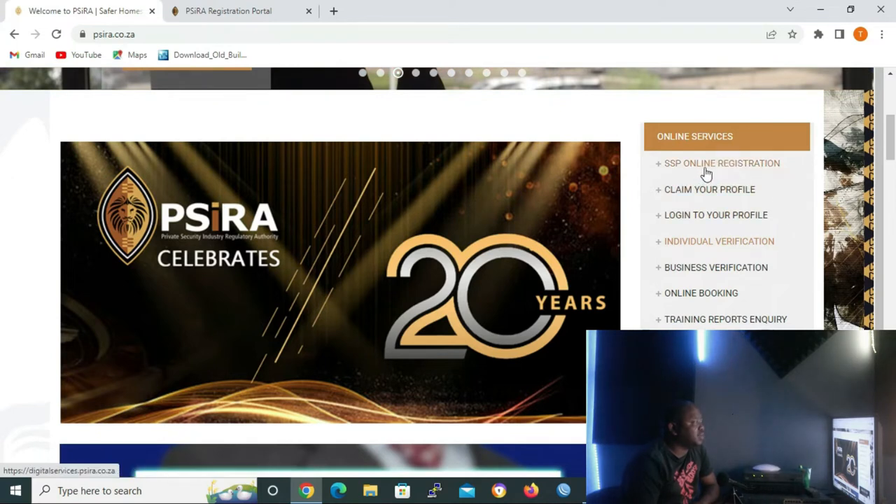
left_click(722, 162)
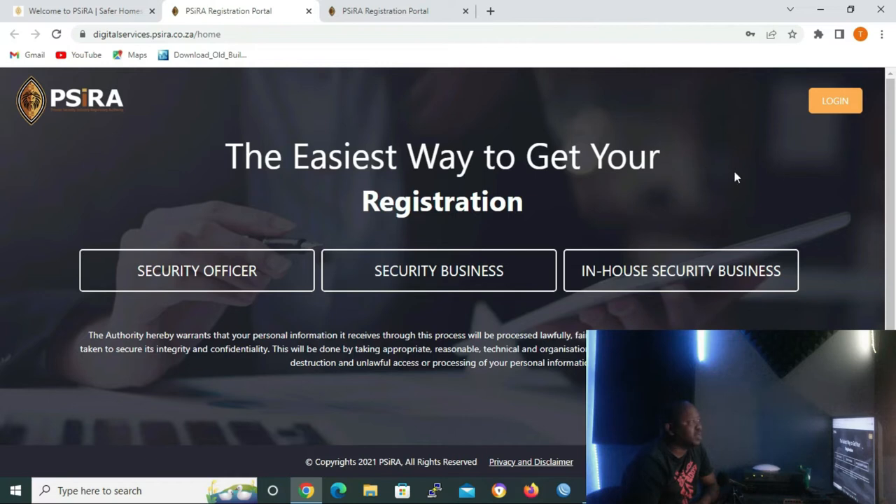
mouse_move(834, 101)
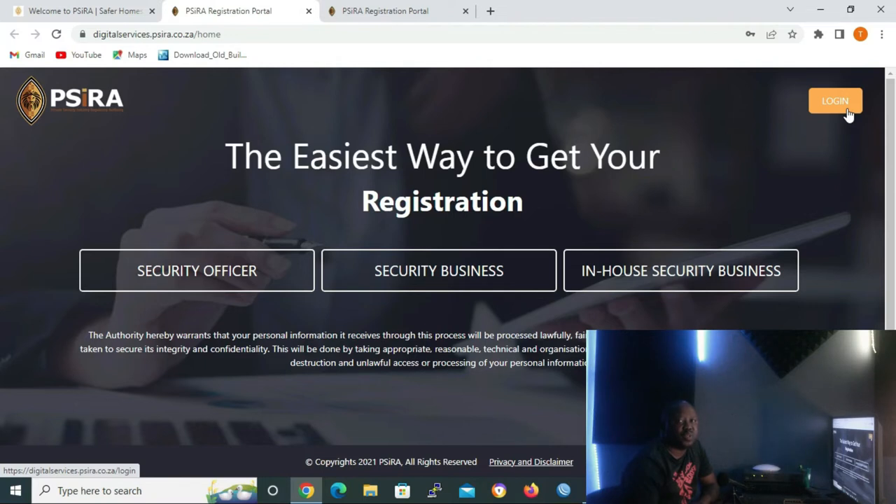
left_click(834, 101)
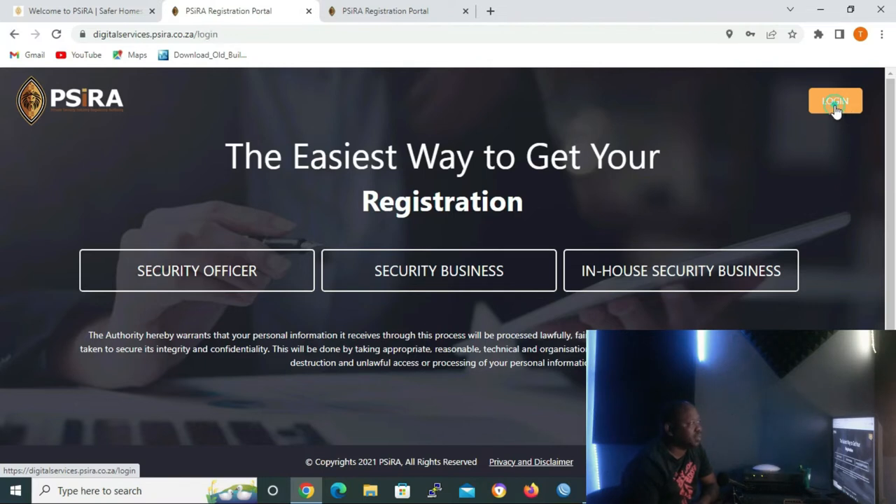
left_click(834, 101)
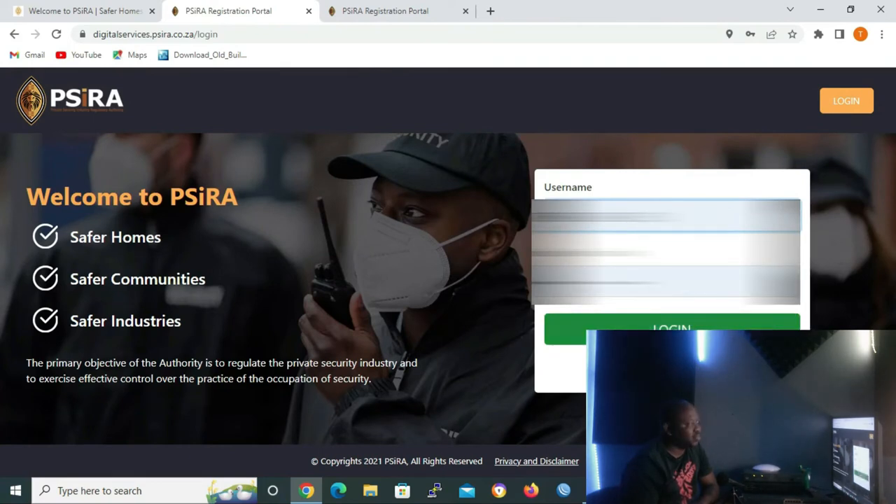
Sign in and open View Profile for the grade D officer's full details.
left_click(670, 328)
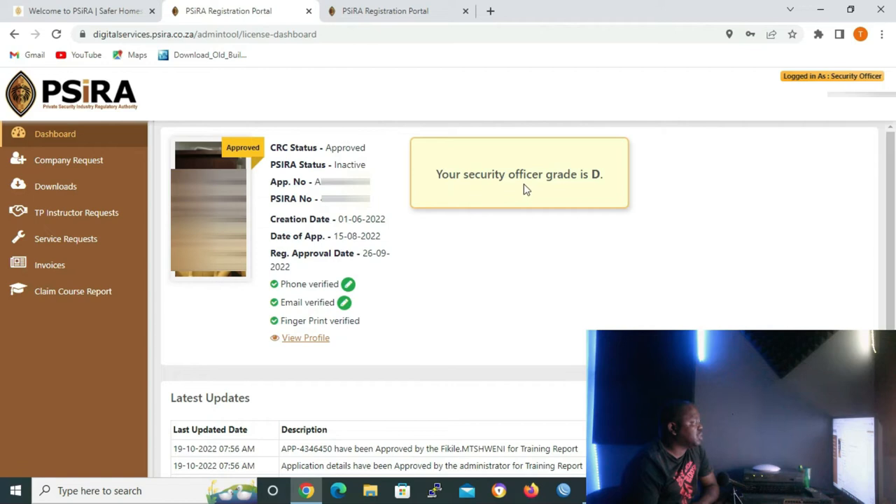
mouse_move(739, 232)
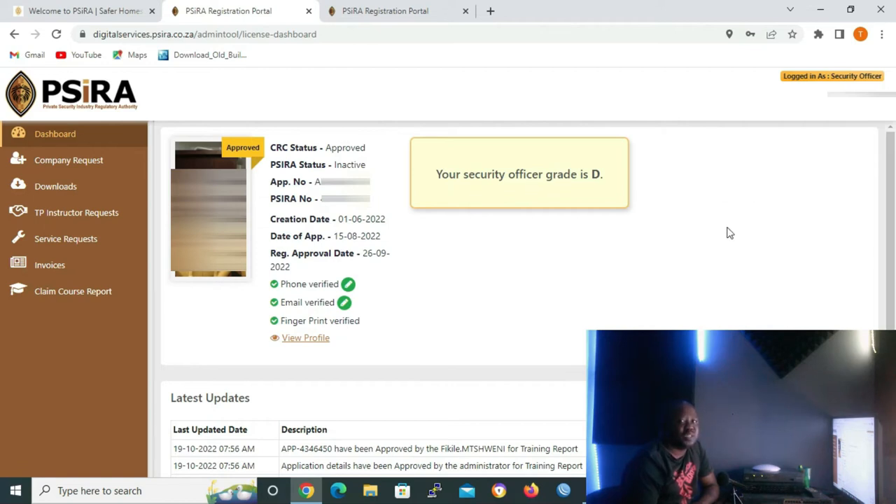
mouse_move(317, 350)
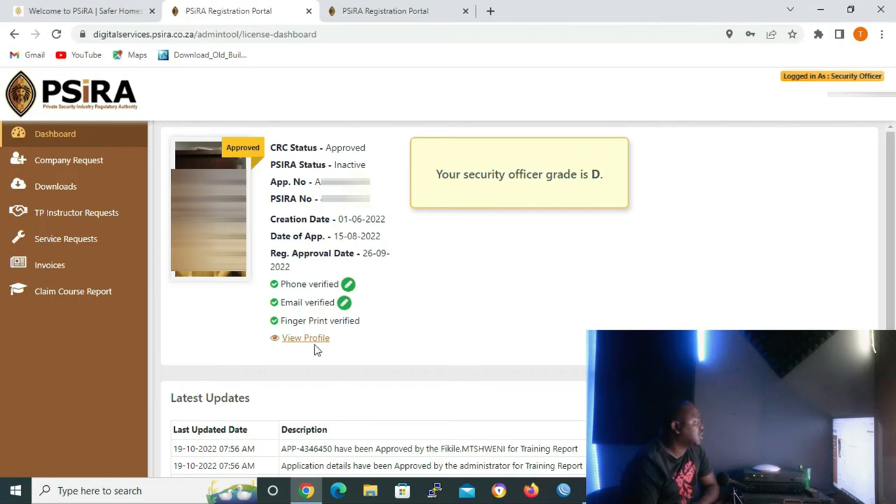
left_click(305, 337)
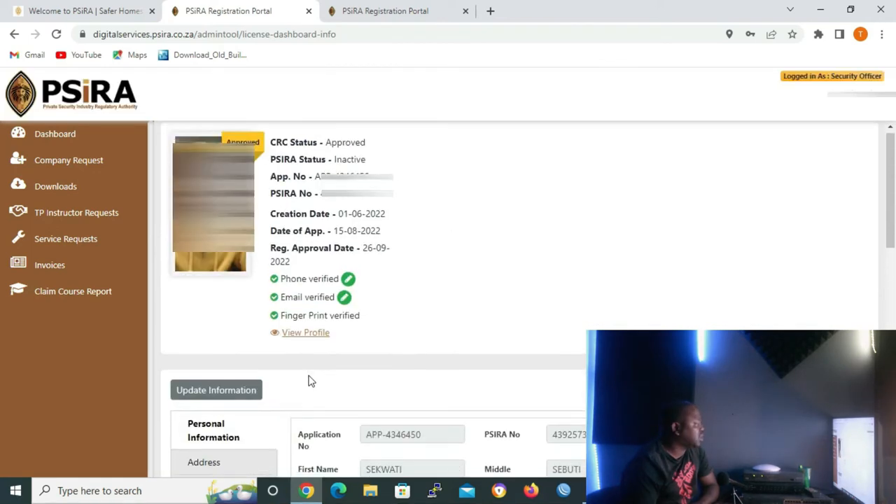
Show the officer's Training Record table of courses, marks and report statuses.
scroll("down", 3)
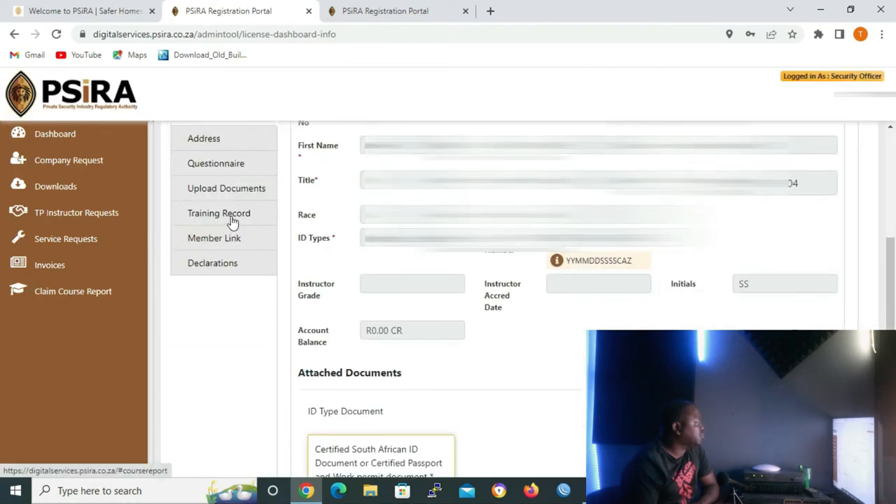
left_click(218, 213)
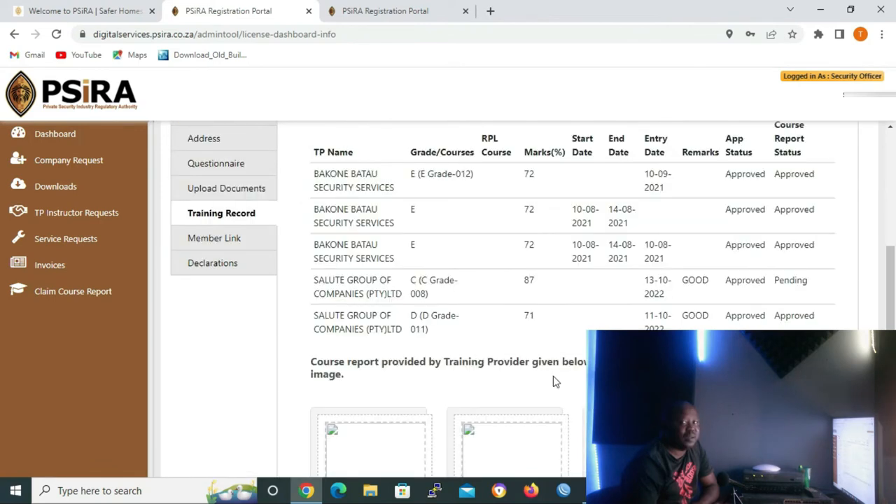
mouse_move(609, 192)
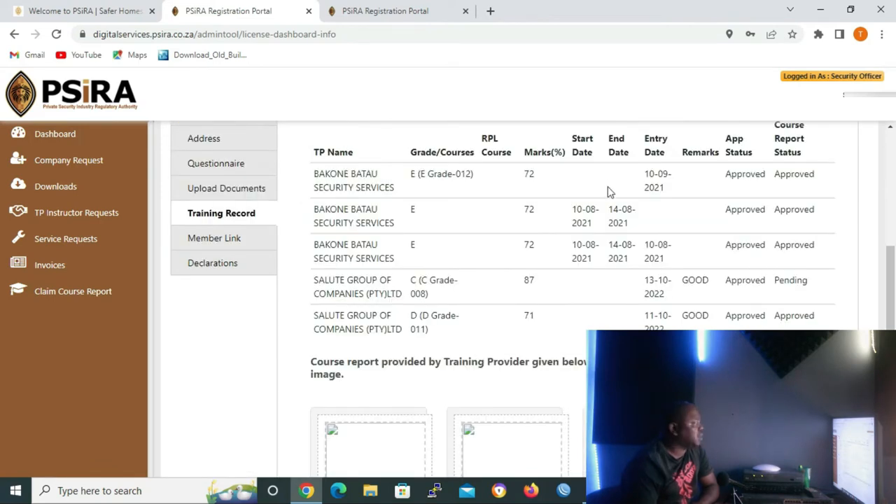
mouse_move(492, 335)
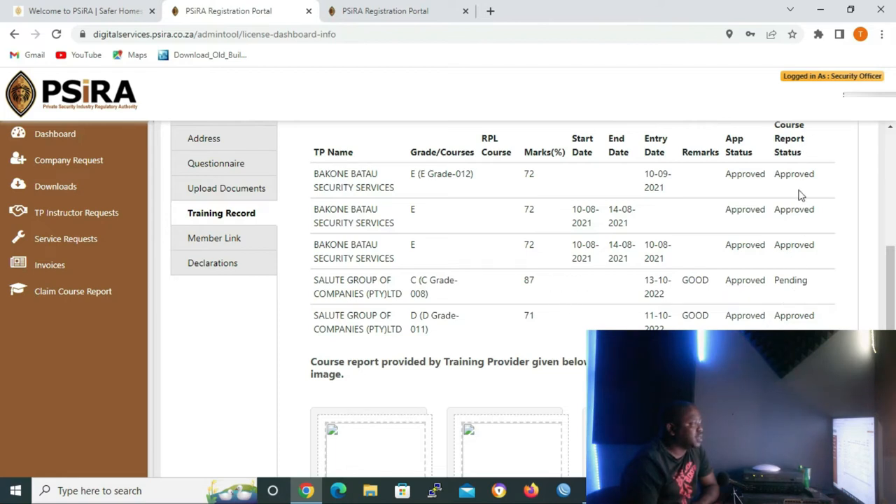
mouse_move(803, 262)
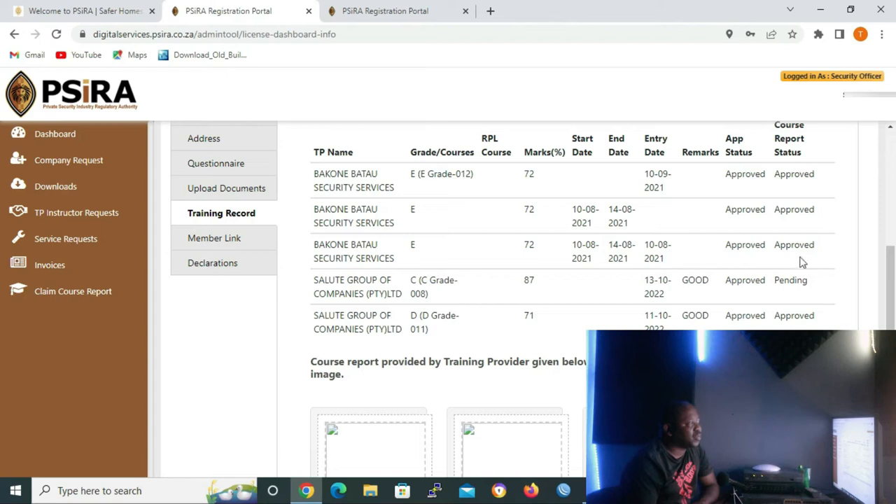
mouse_move(804, 295)
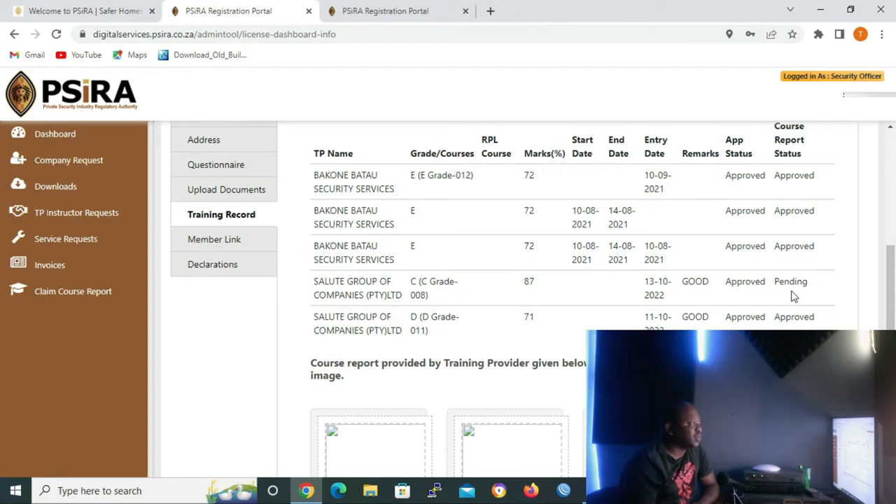
left_click(847, 101)
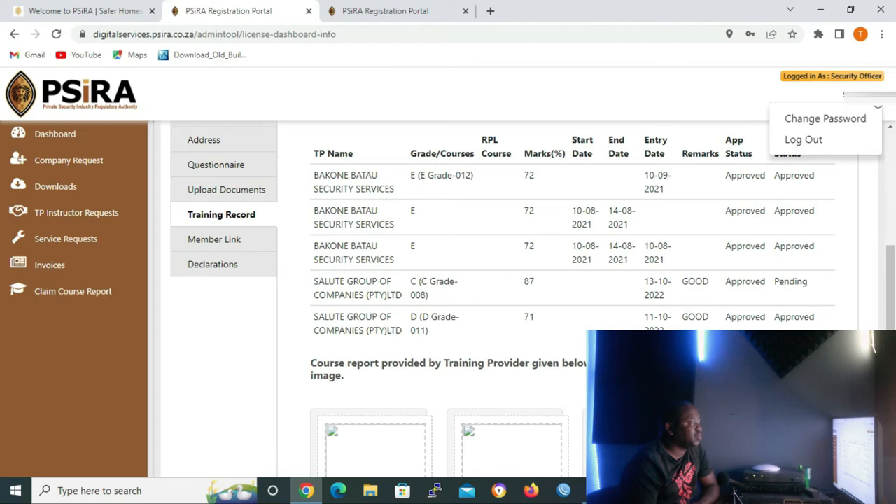
Log out, sign in as the in-progress applicant and open 'COMPLETE YOUR PROFILE'.
left_click(803, 140)
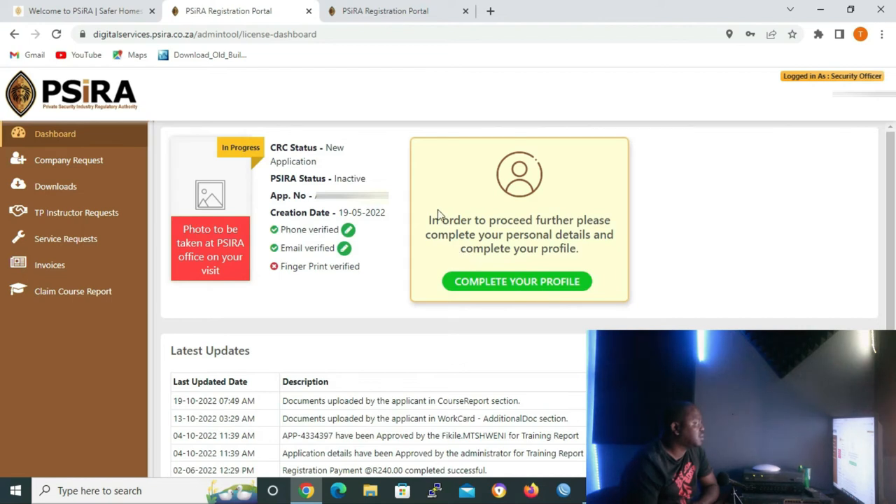
mouse_move(471, 239)
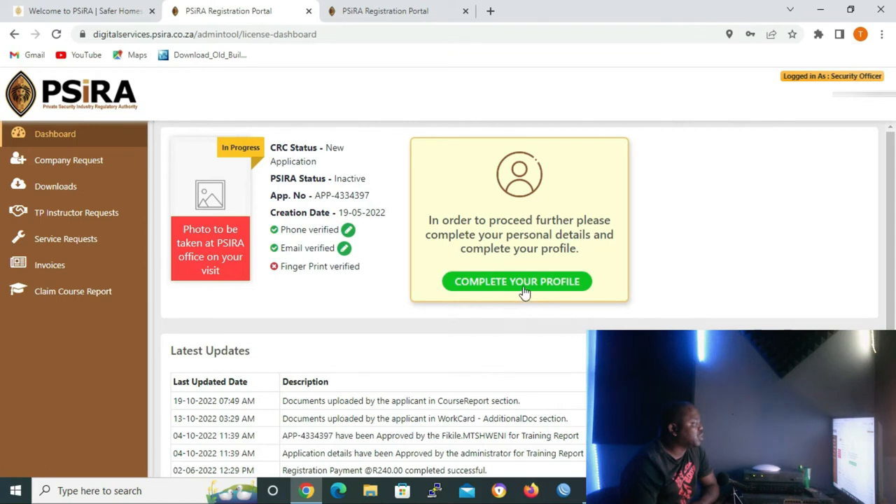
left_click(518, 280)
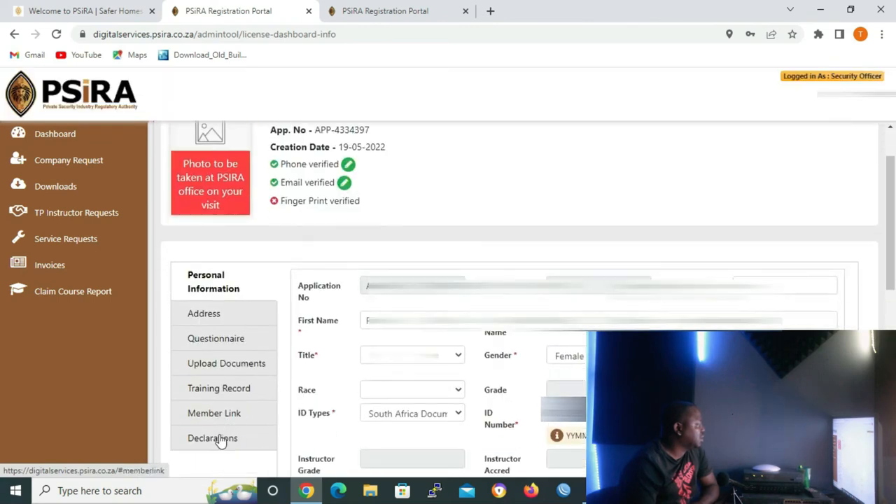
Show this applicant's Training Record: three draft courses, one approved and two pending reports.
left_click(219, 388)
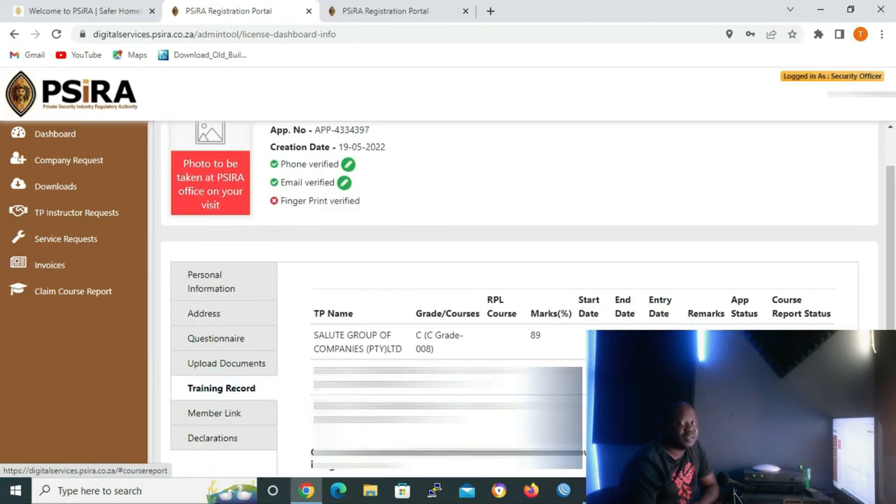
scroll("down", 3)
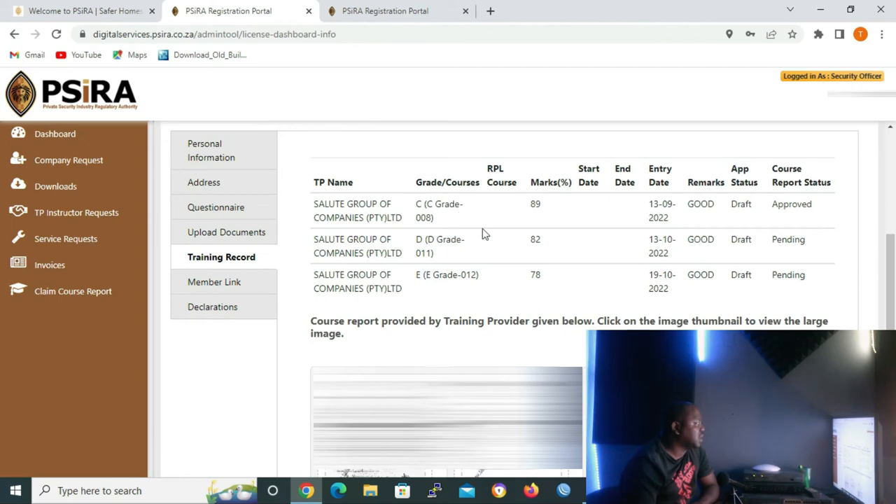
mouse_move(557, 308)
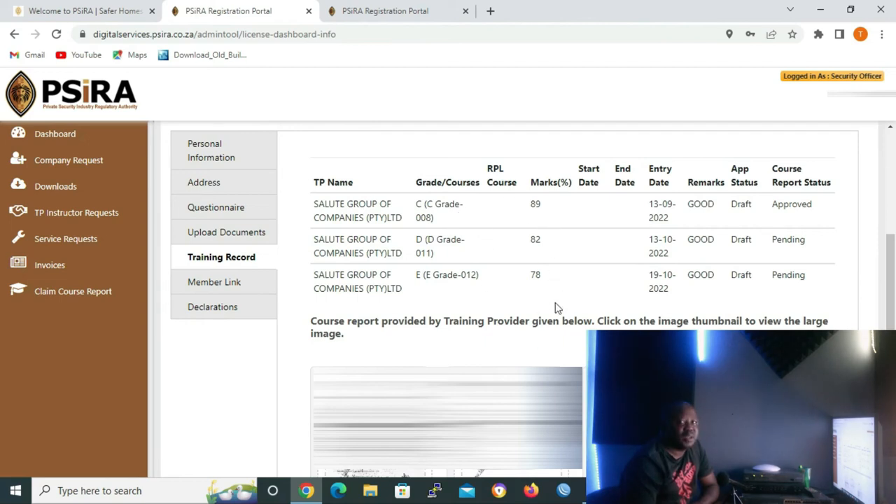
mouse_move(591, 307)
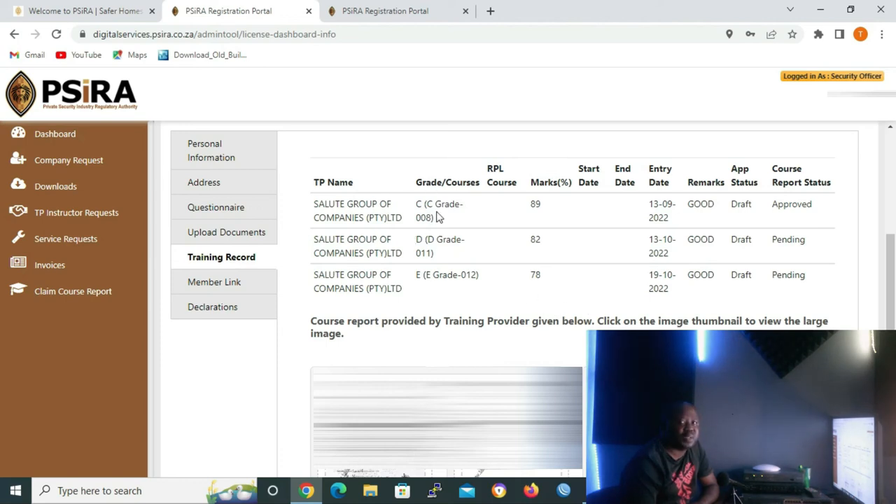
mouse_move(261, 267)
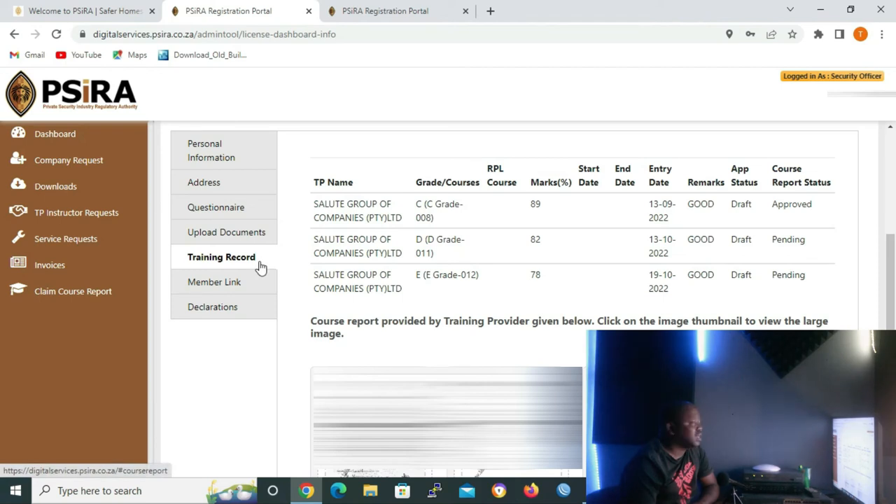
mouse_move(636, 266)
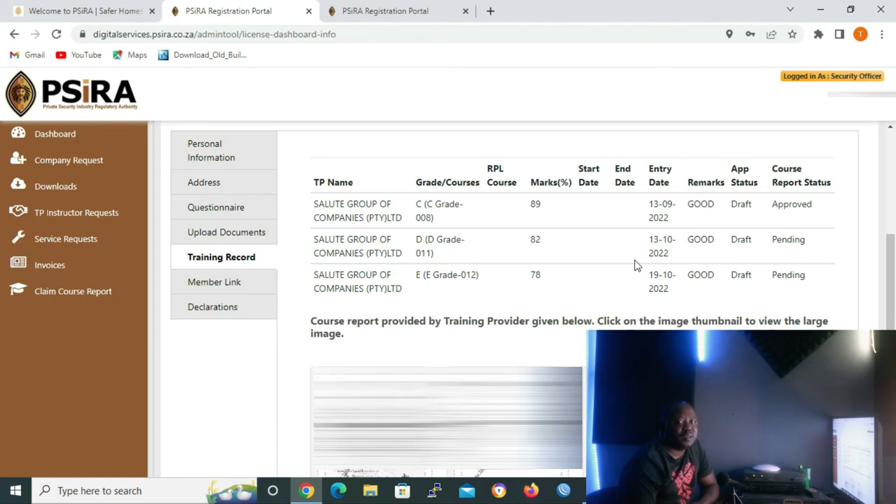
mouse_move(610, 289)
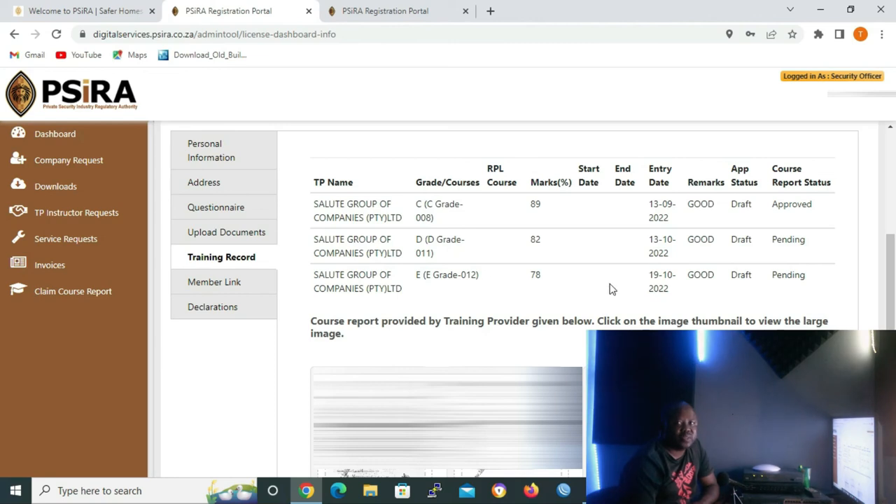